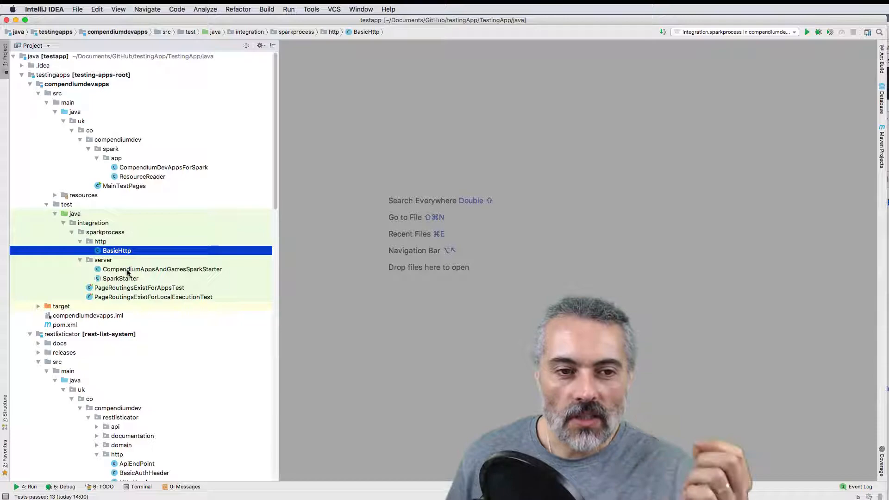
# - Bring up BasicHttp.java from the sparkprocess/http test sources in the editor
pyautogui.doubleClick(139, 287)
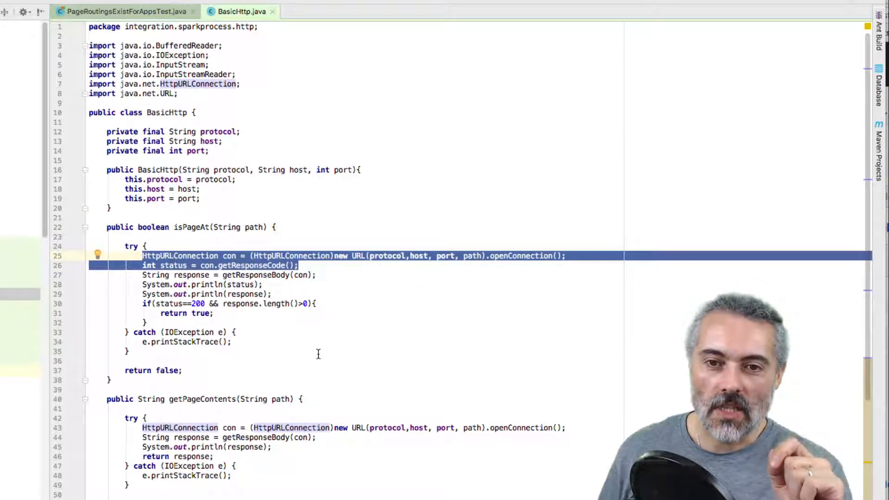
pyautogui.moveTo(368, 243)
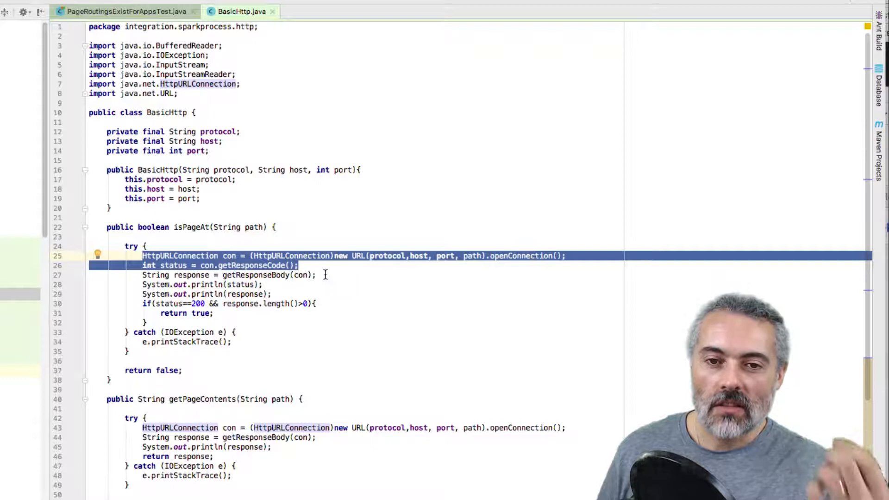
pyautogui.moveTo(317, 261)
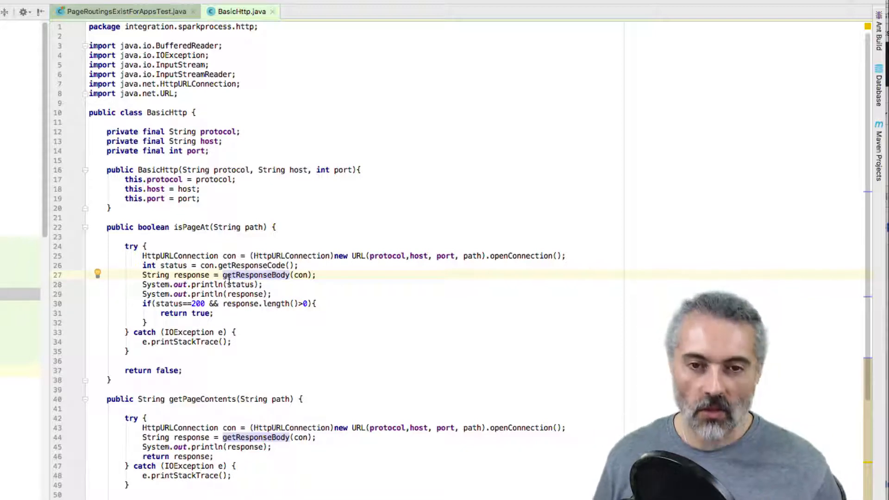
# - Scroll BasicHttp down to getResponseBody and highlight its getErrorStream call
pyautogui.scroll(-3)
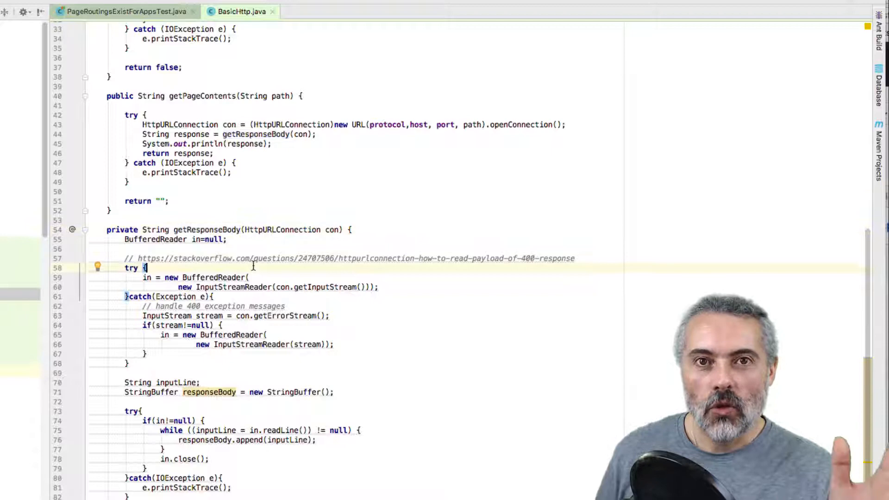
pyautogui.scroll(-3)
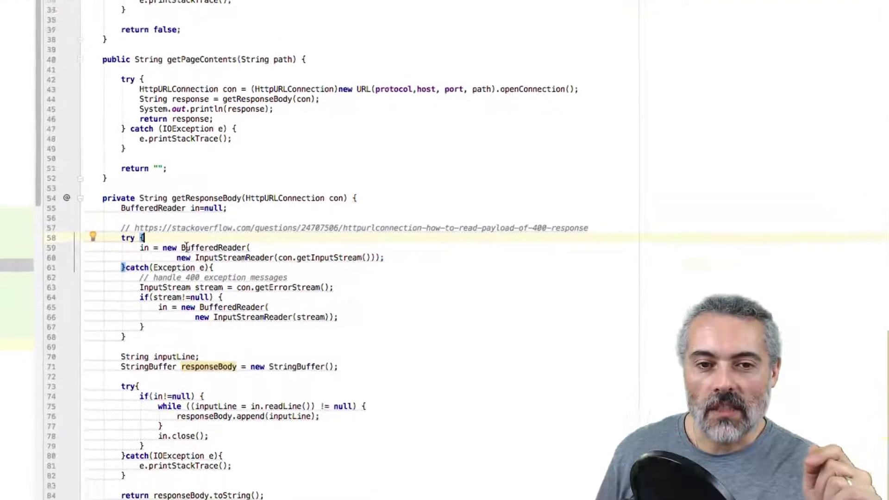
pyautogui.scroll(-3)
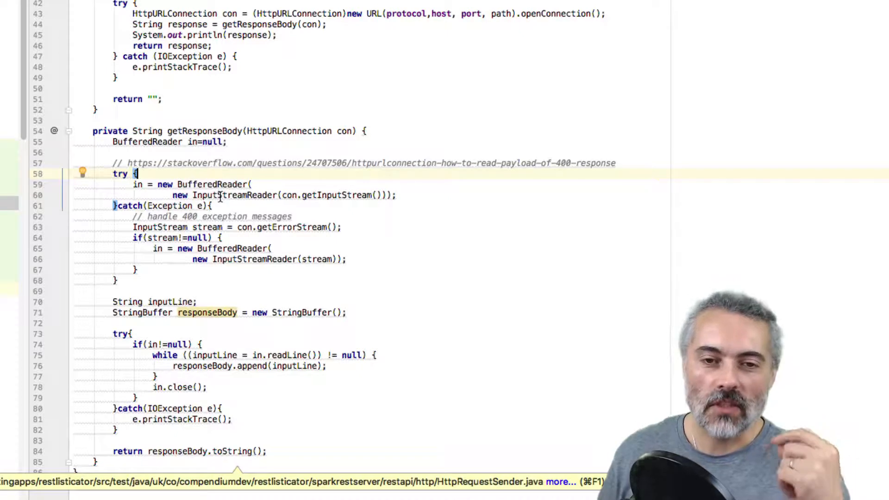
pyautogui.doubleClick(234, 196)
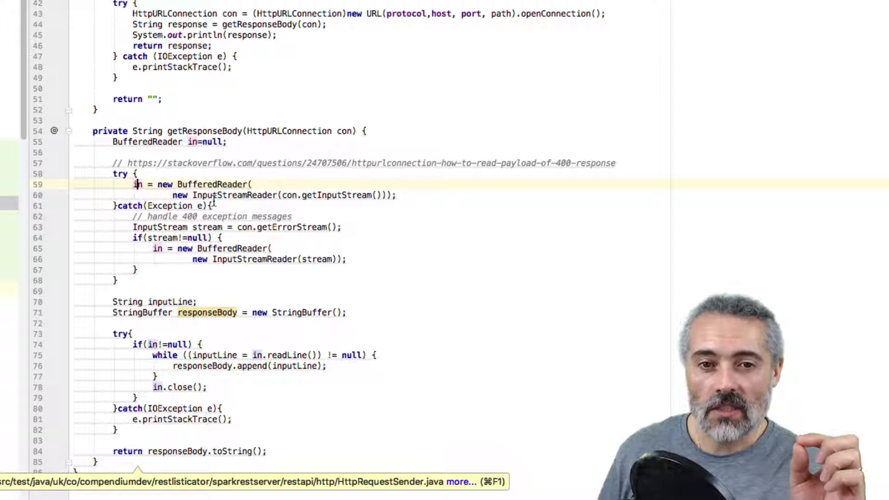
pyautogui.doubleClick(233, 195)
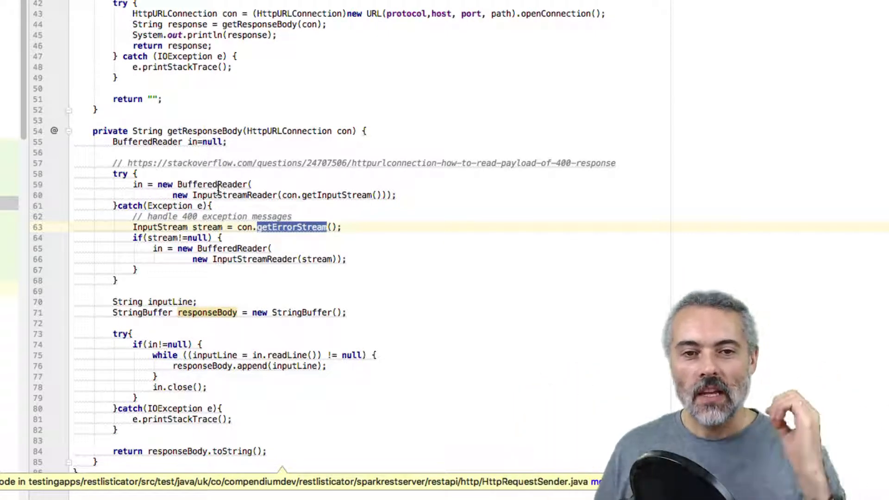
# - Deselect getErrorStream and review getPageContents calling getResponseBody higher up
pyautogui.click(223, 152)
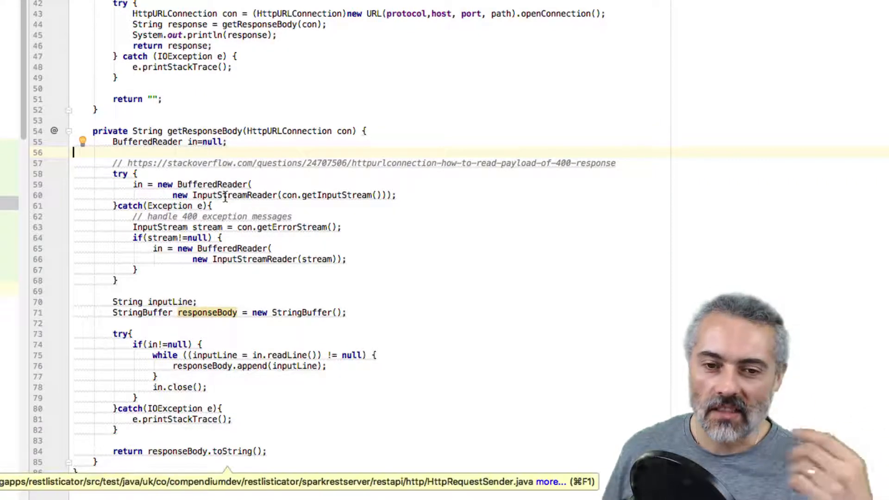
pyautogui.click(379, 262)
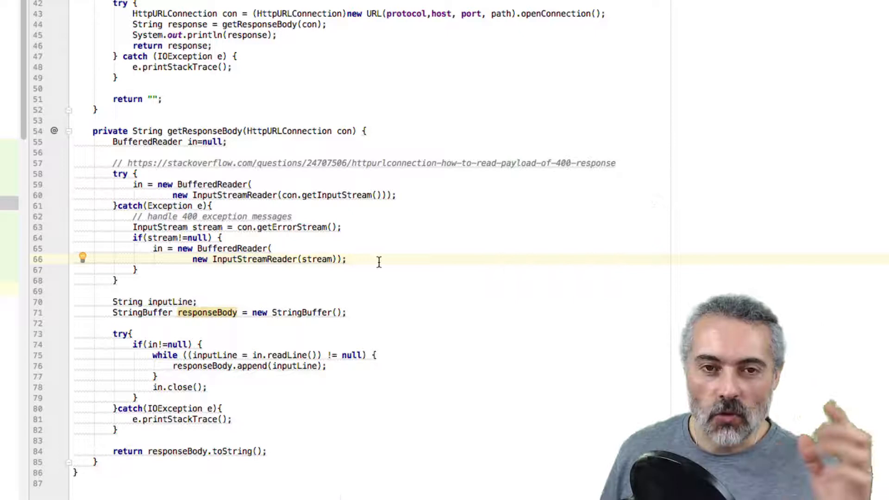
pyautogui.moveTo(371, 242)
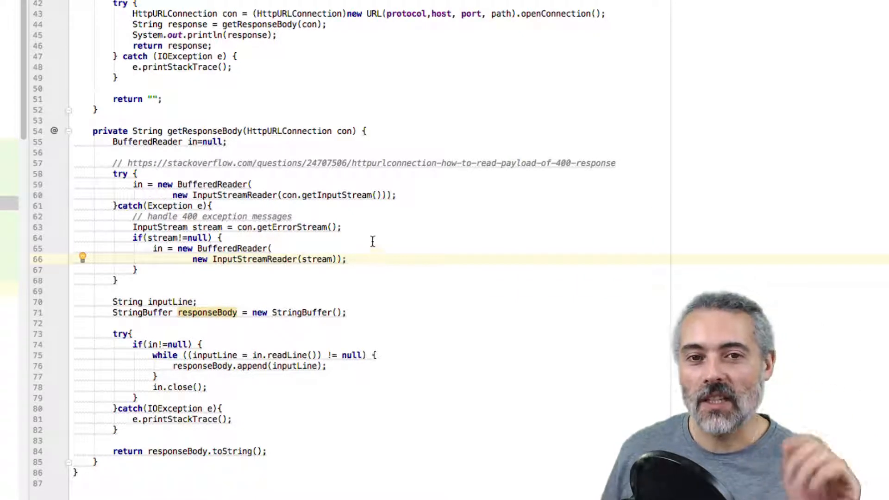
pyautogui.scroll(3)
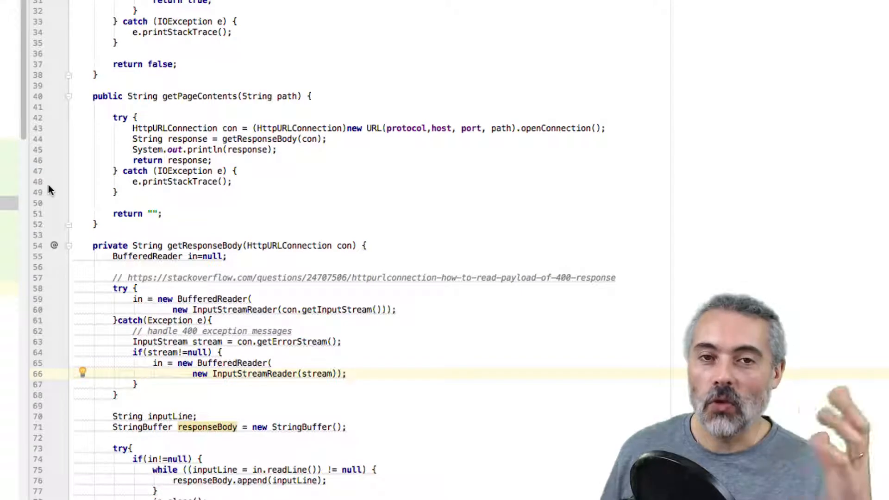
pyautogui.moveTo(50, 173)
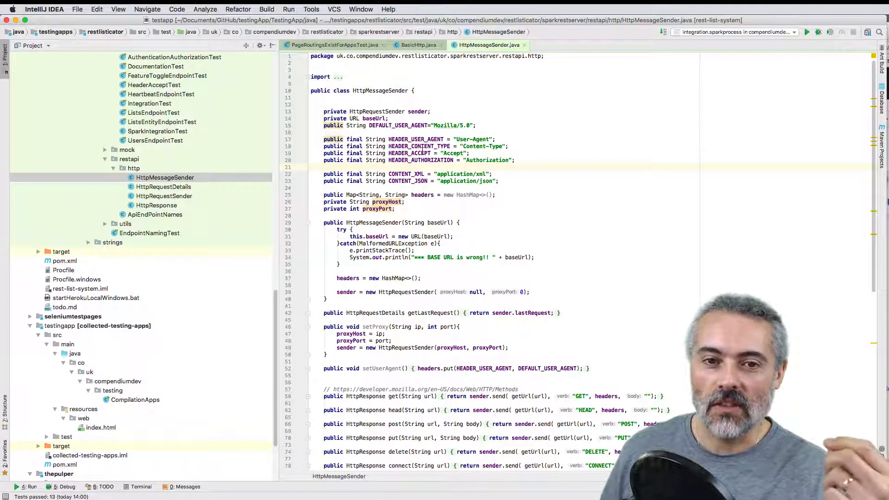
# - Look over HttpMessageSender's get/head methods, then show PageRoutingsExistForAppsTest from the Project tree
pyautogui.scroll(-3)
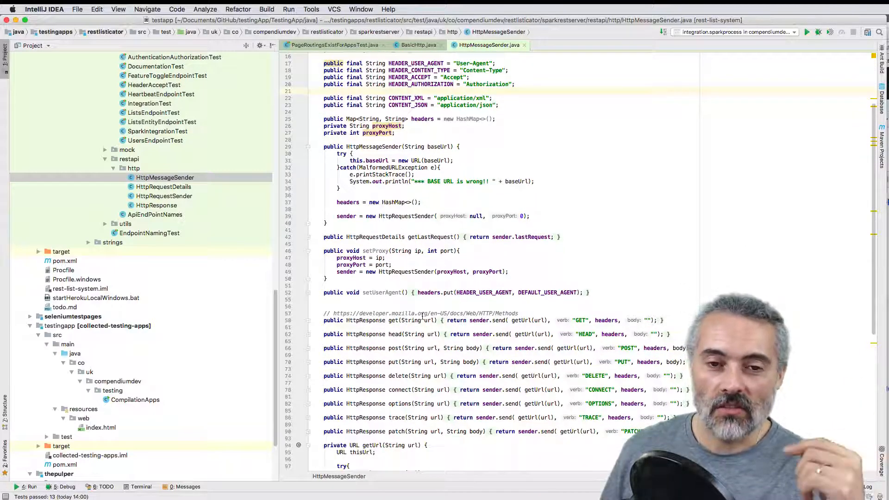
pyautogui.click(391, 327)
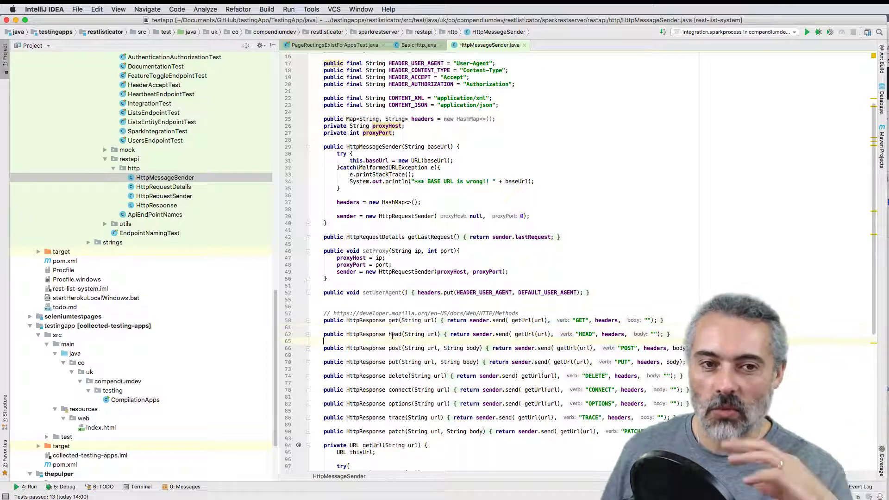
pyautogui.click(164, 186)
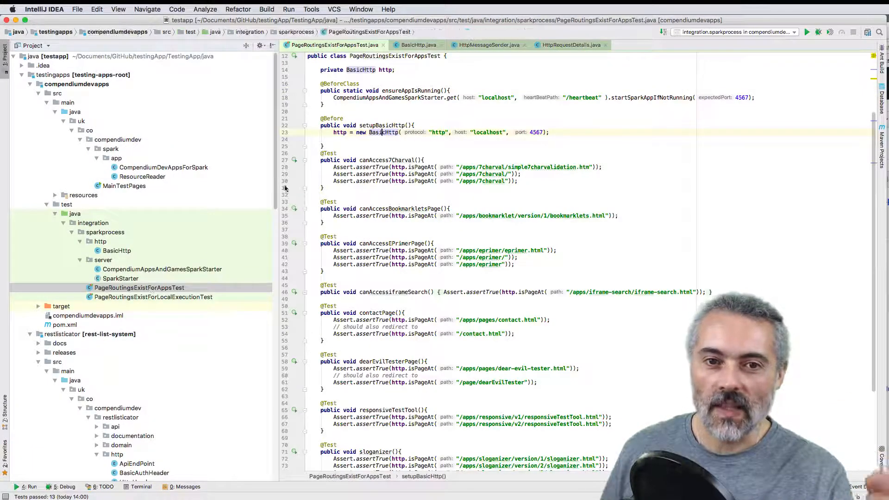
# - Place the caret after the BasicHttp creation in the test setup method
pyautogui.click(448, 140)
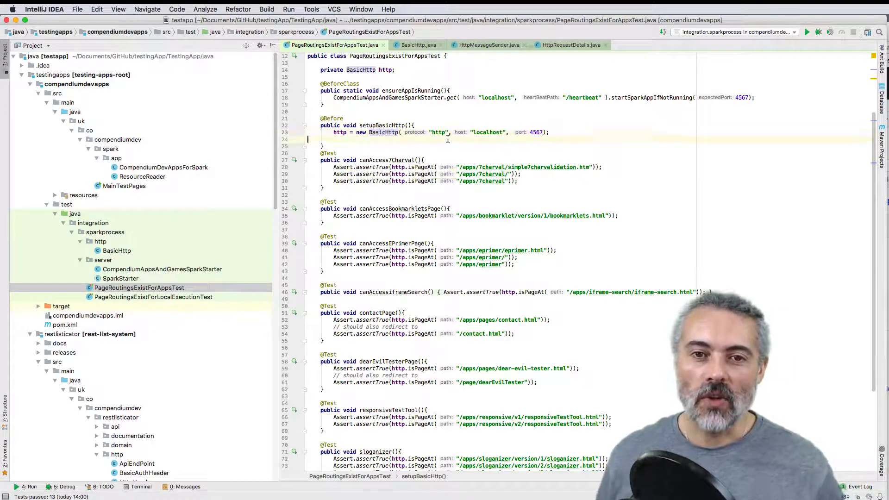
pyautogui.moveTo(422, 167)
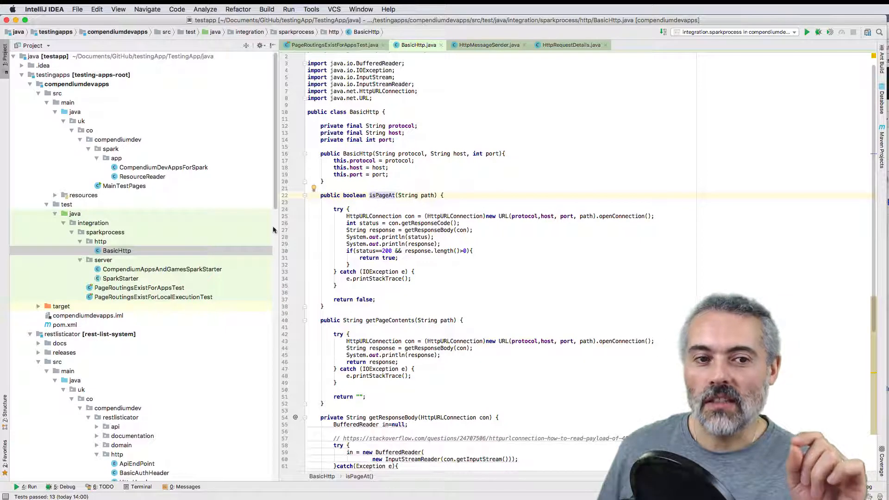
# - Switch between the PageRoutingsExistForAppsTest and BasicHttp editor tabs
pyautogui.click(334, 45)
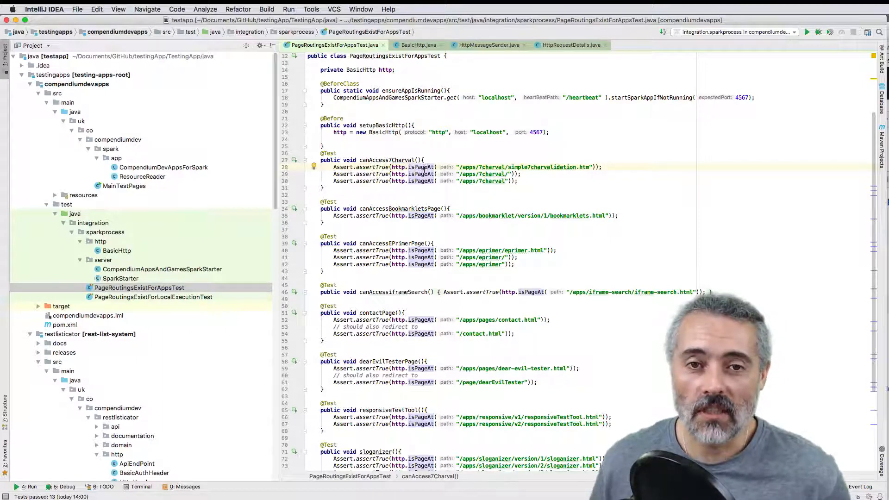
pyautogui.click(418, 45)
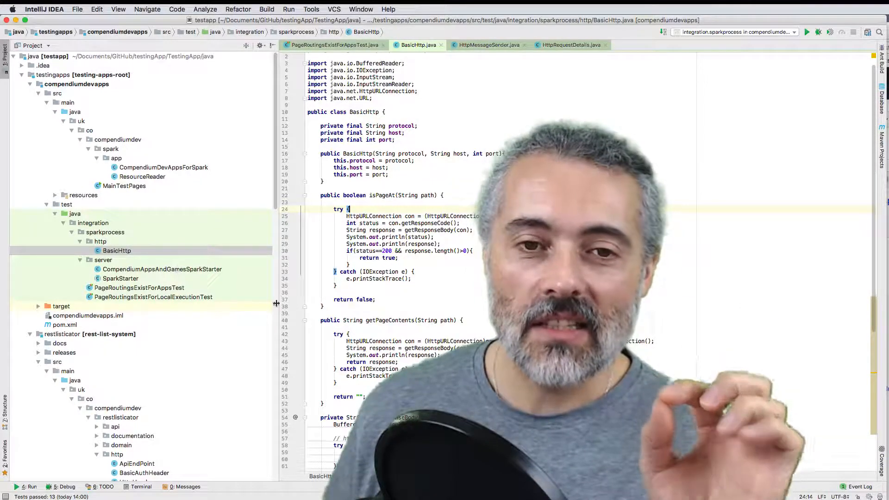
# - Select the HttpURLConnection declaration at the start of isPageAt's try block
pyautogui.doubleClick(374, 216)
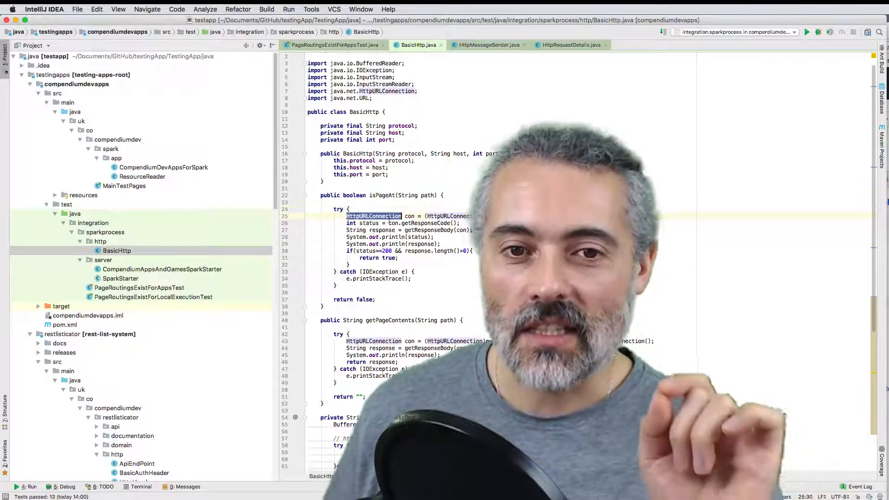